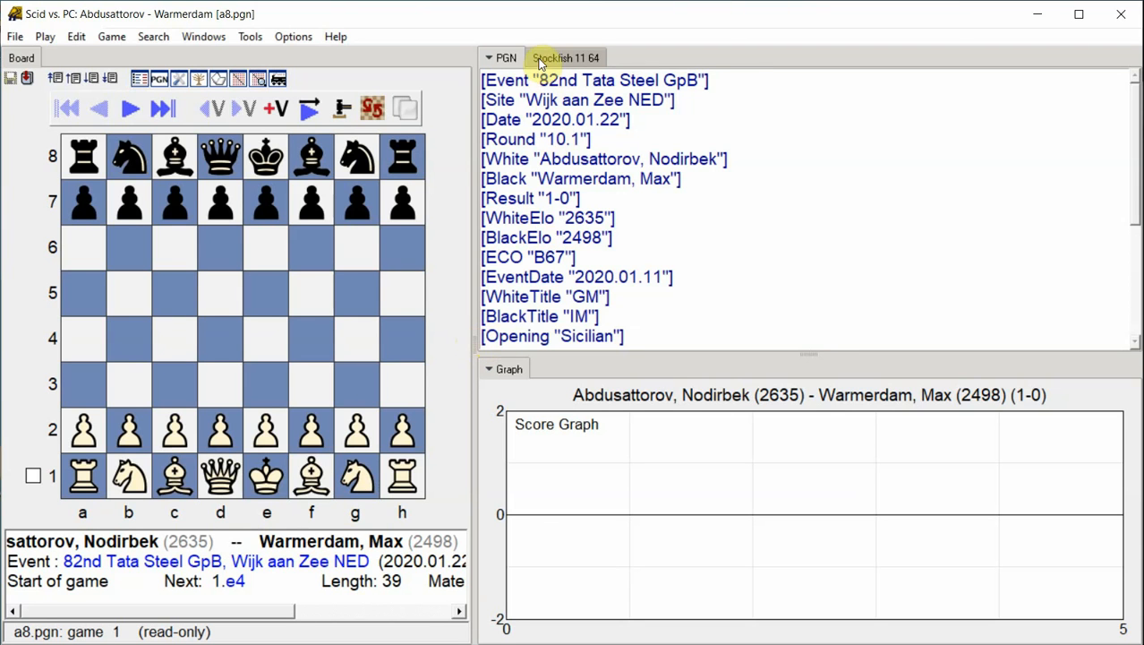
Start Stockfish 11 annotation at 3 seconds per move, scoring all moves.
{"action": "left_click", "coordinate": [565, 57]}
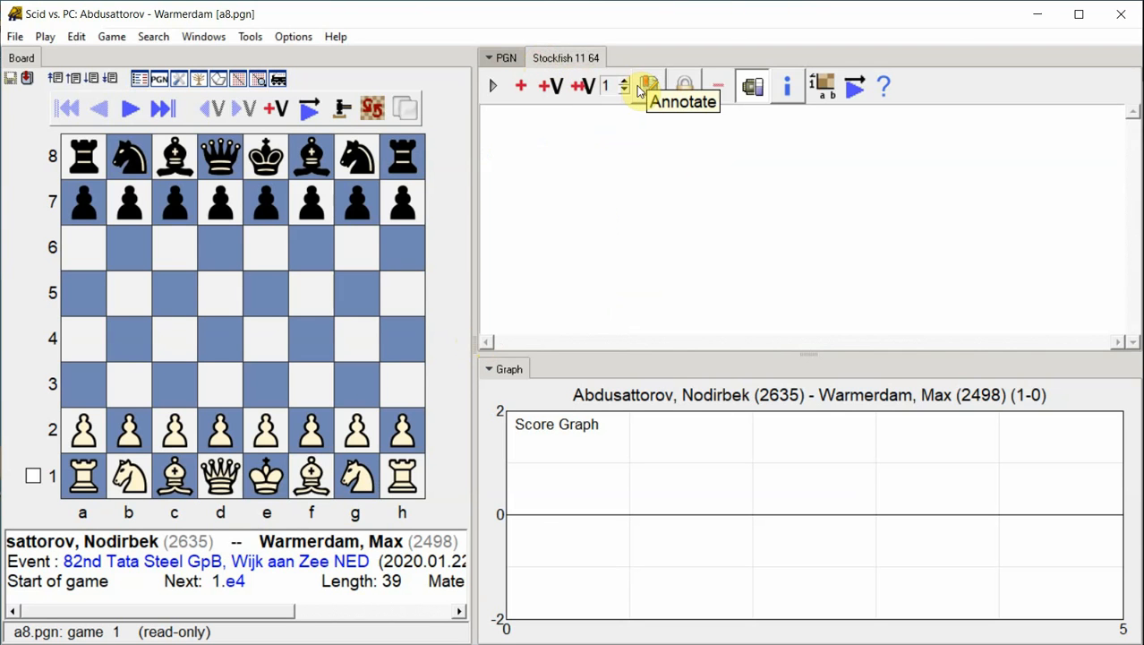
{"action": "left_click", "coordinate": [647, 85]}
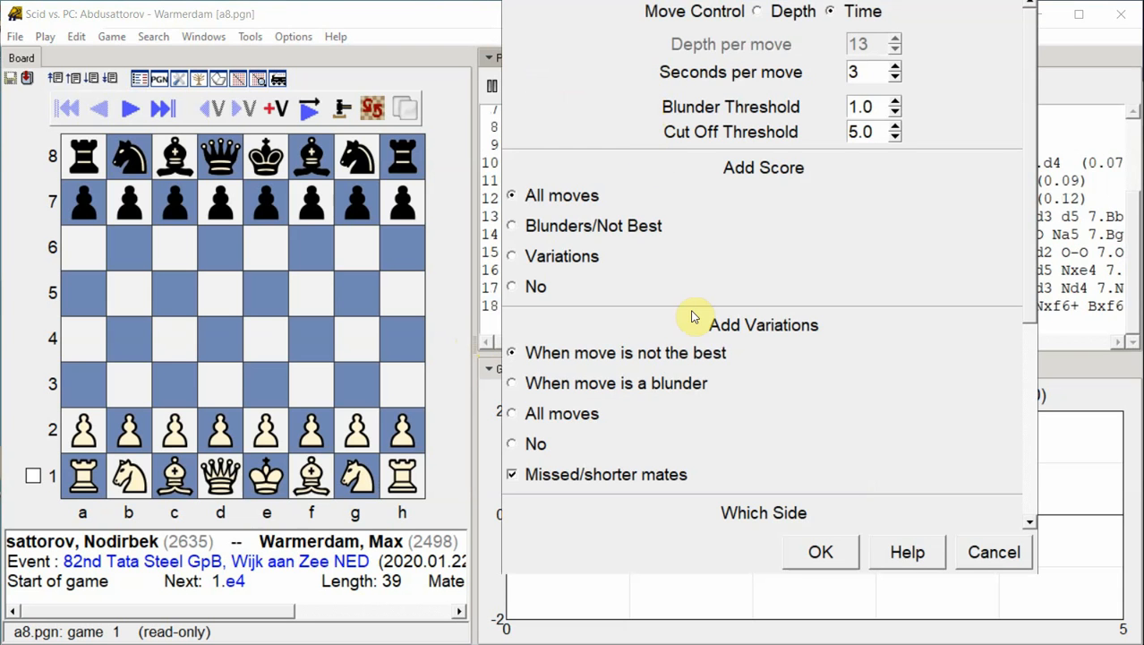
{"action": "left_click", "coordinate": [819, 551]}
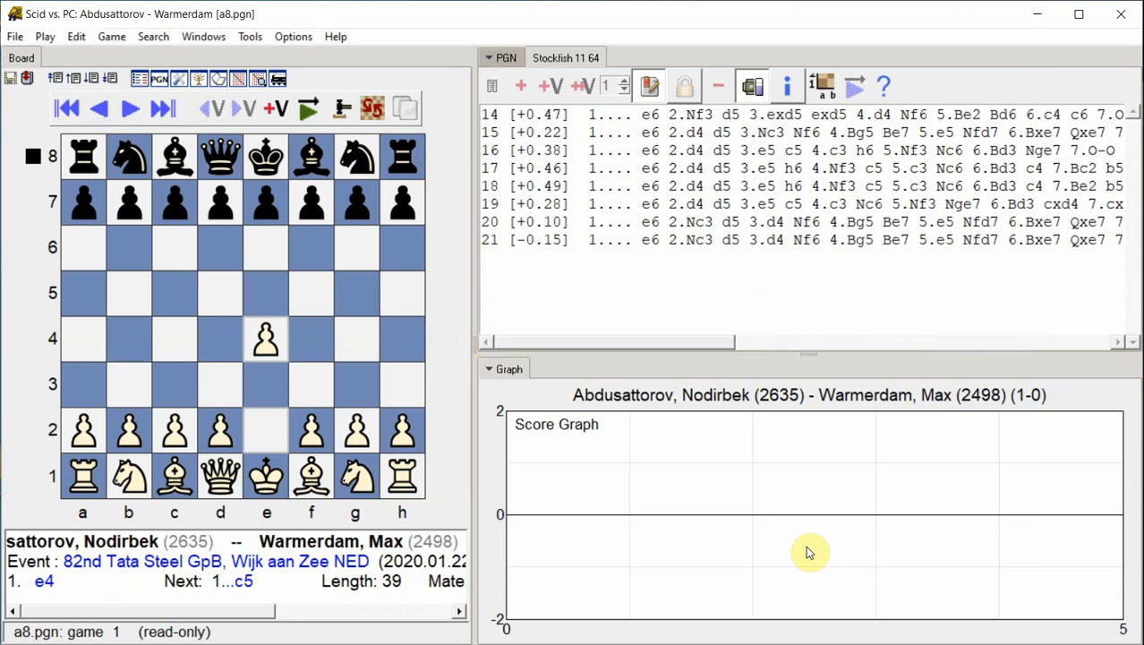
Step through the opening while Stockfish adds scores and variations up to 6.Bg5 e6.
{"action": "left_click", "coordinate": [128, 109]}
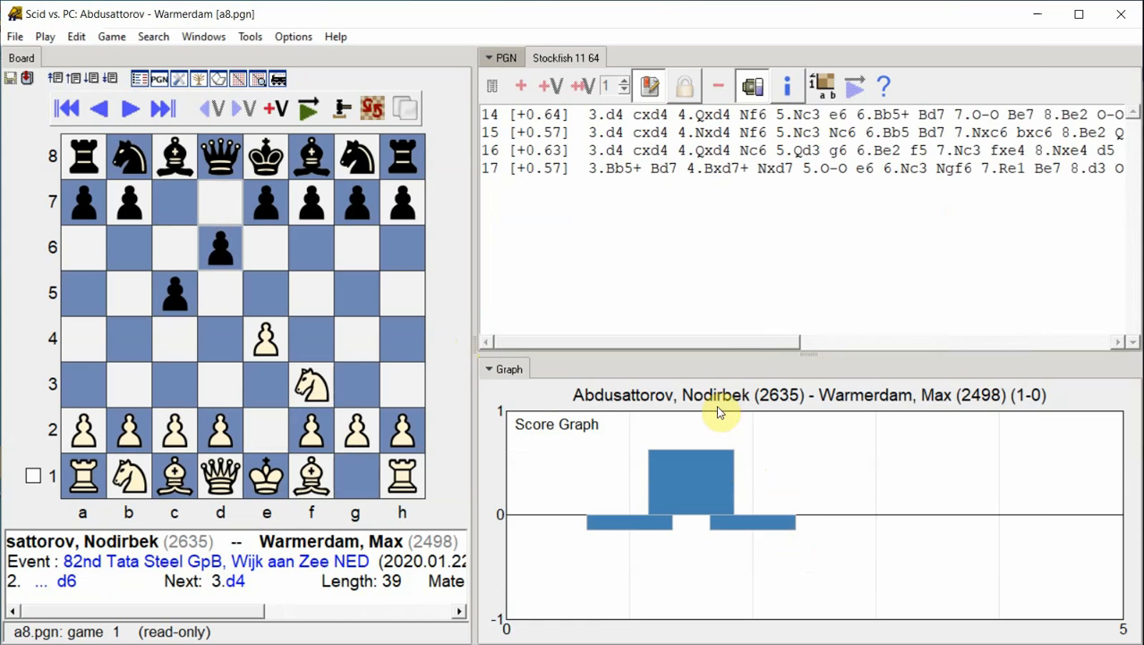
{"action": "left_click", "coordinate": [502, 57]}
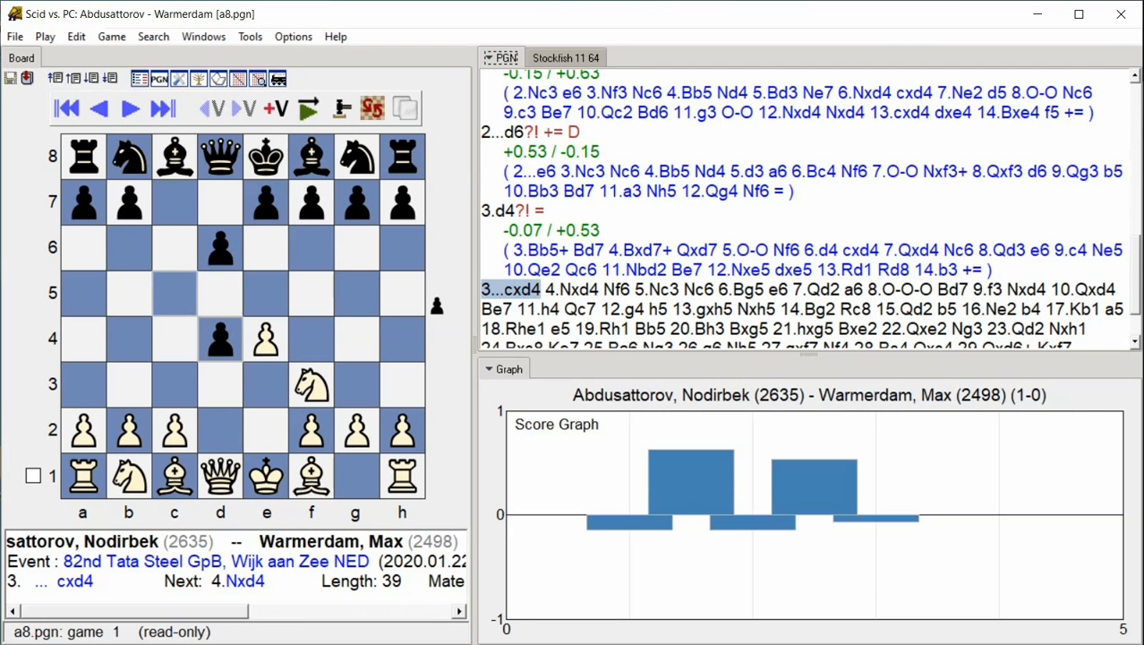
{"action": "left_click", "coordinate": [128, 109]}
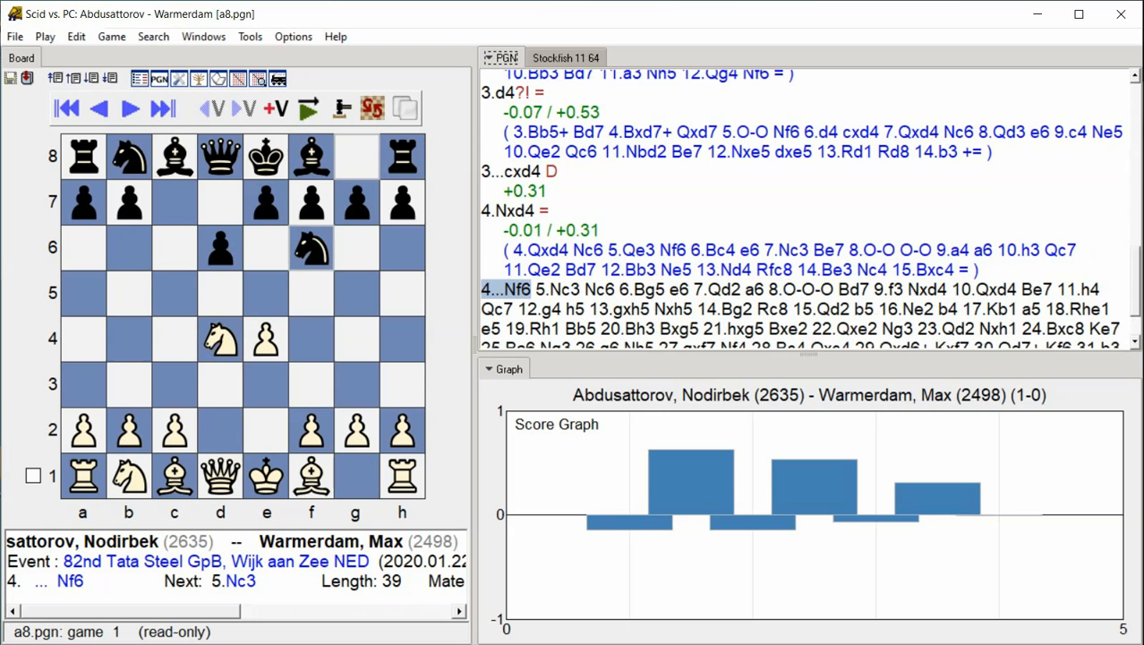
{"action": "left_click", "coordinate": [128, 107]}
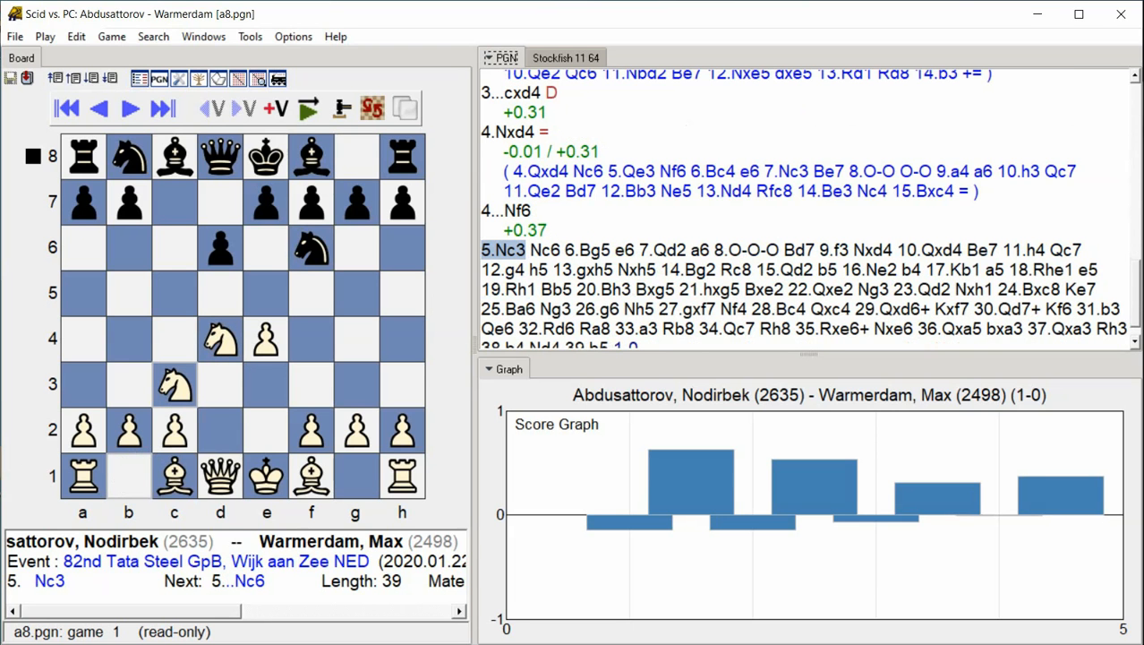
{"action": "left_click", "coordinate": [130, 107]}
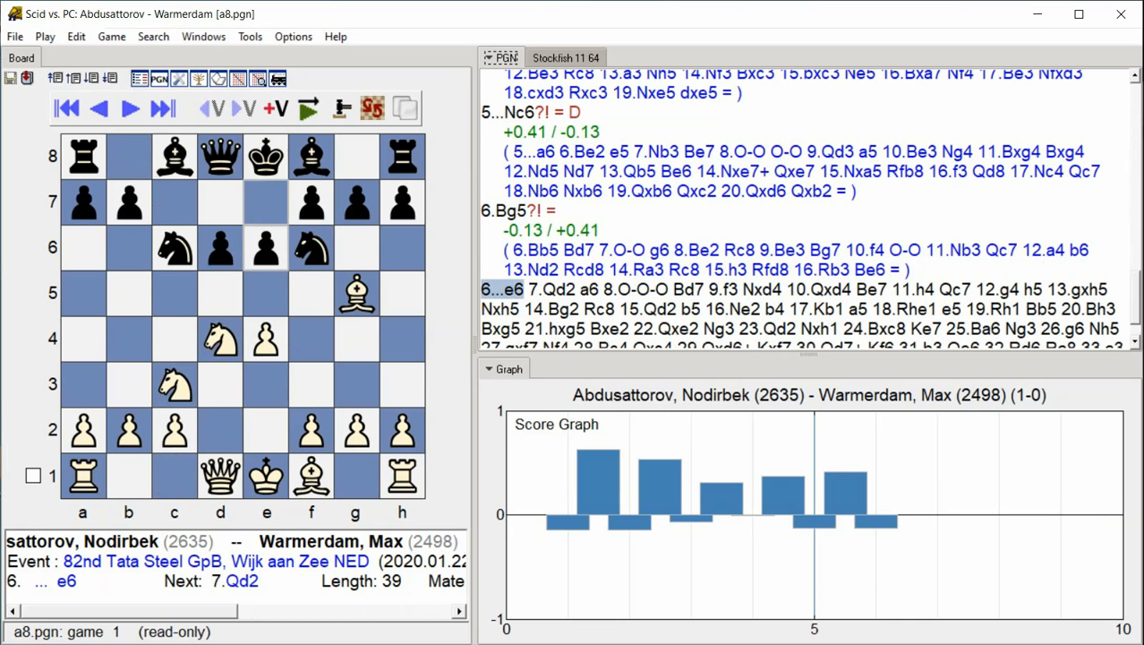
Advance through moves 7–15 as Stockfish annotates up to 15.Qd2.
{"action": "left_click", "coordinate": [128, 107]}
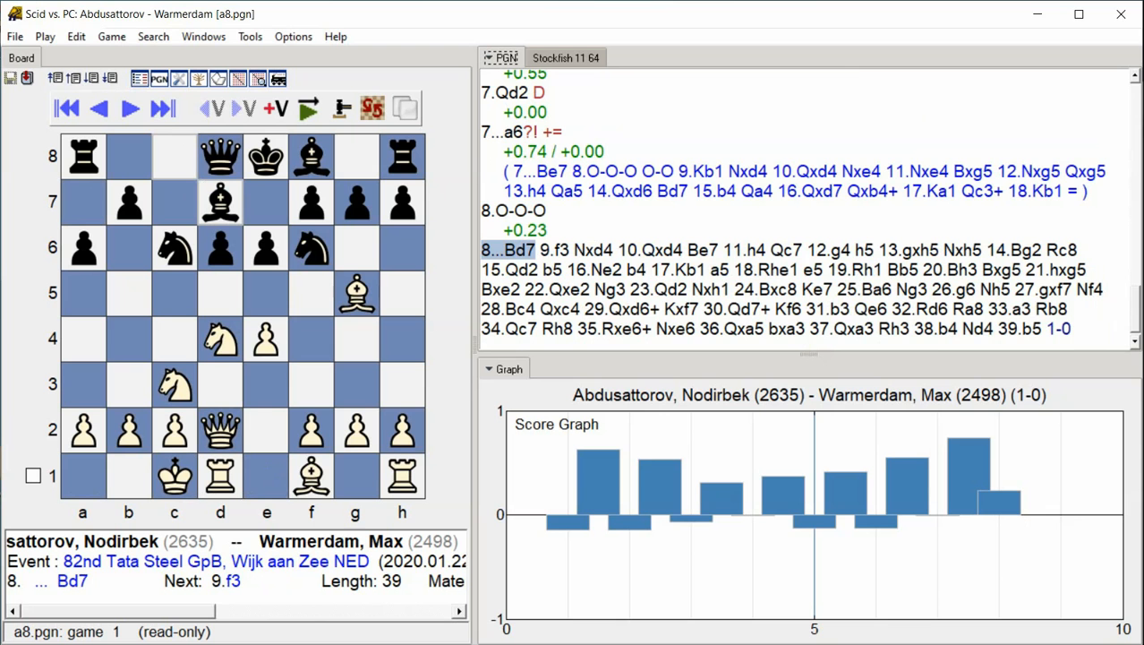
{"action": "left_click", "coordinate": [129, 108]}
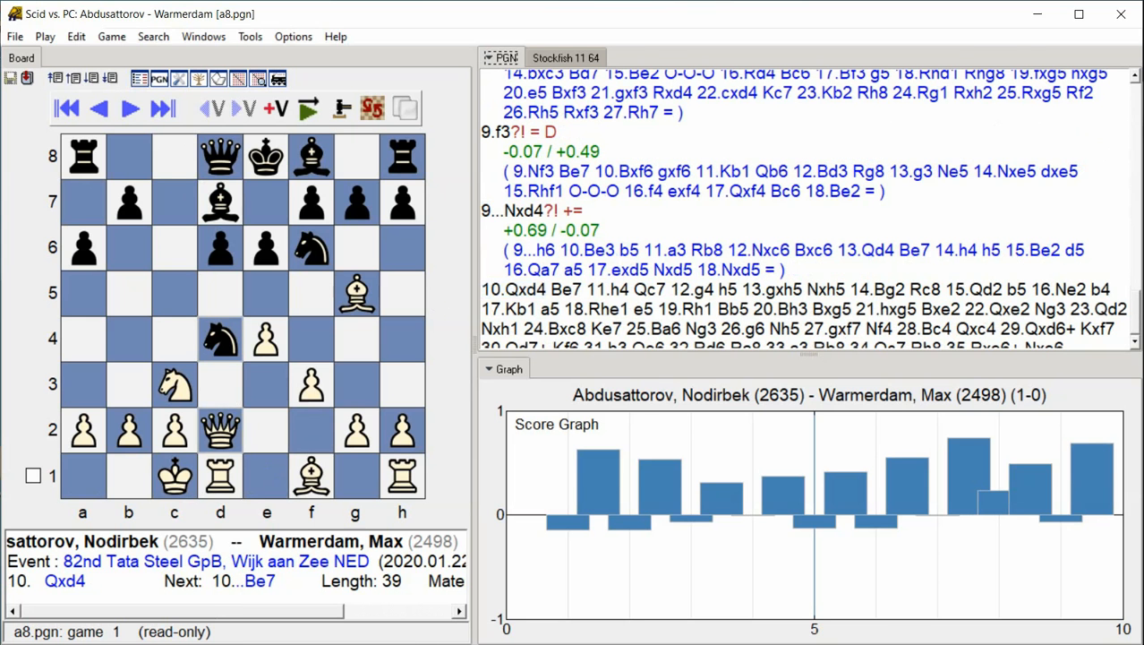
{"action": "left_click", "coordinate": [513, 289]}
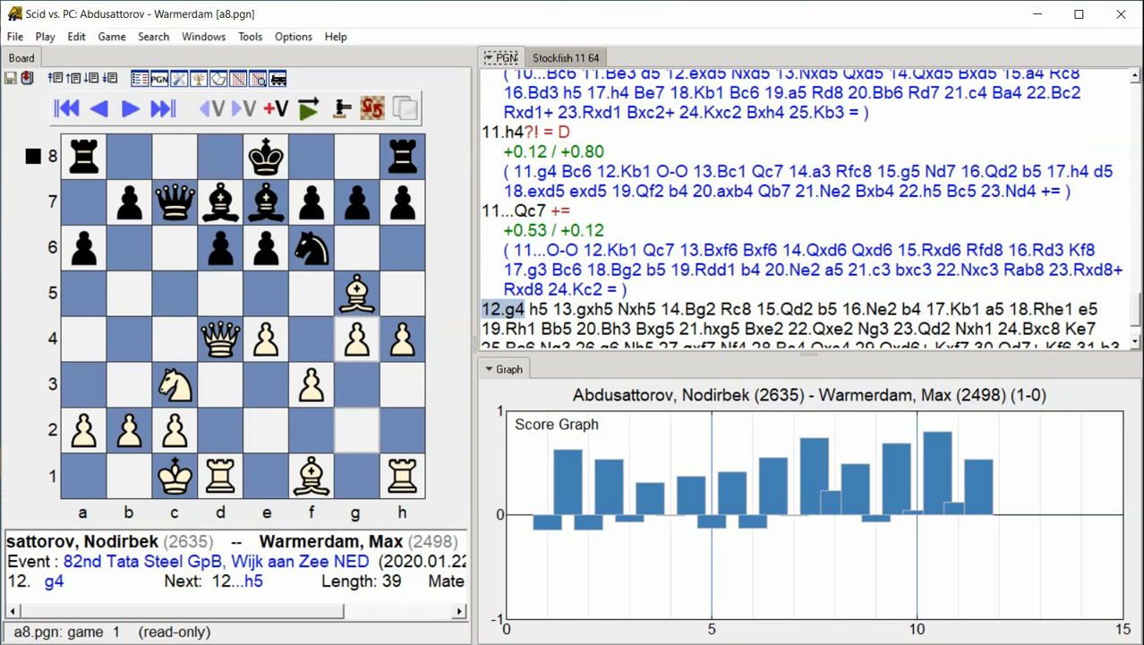
{"action": "left_click", "coordinate": [129, 108]}
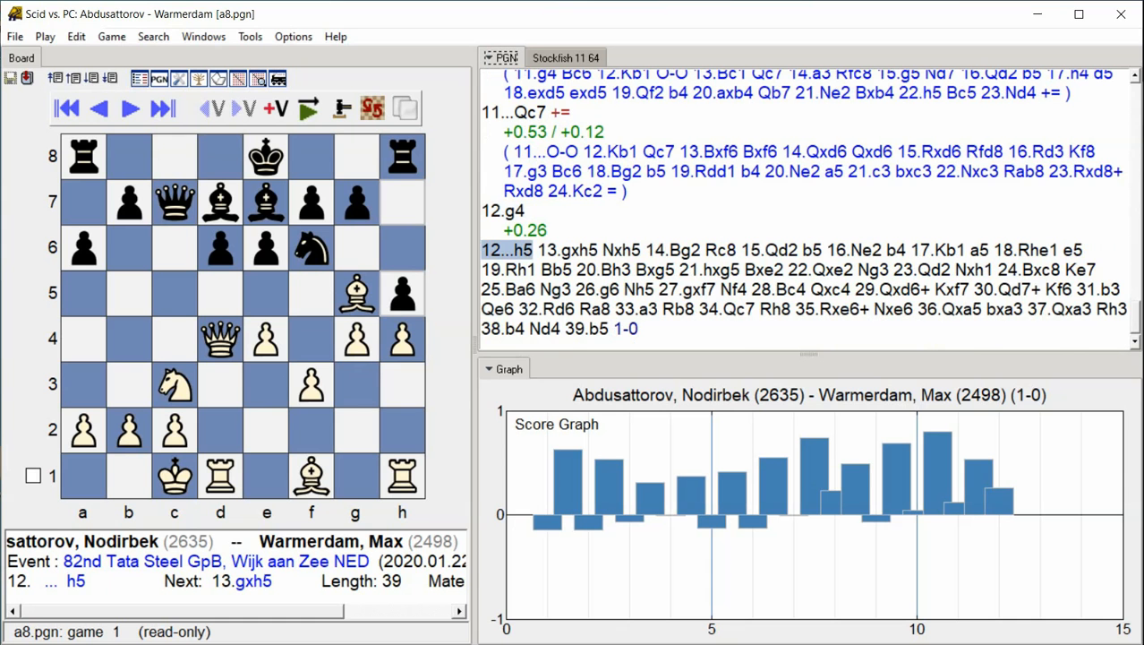
{"action": "left_click", "coordinate": [162, 109]}
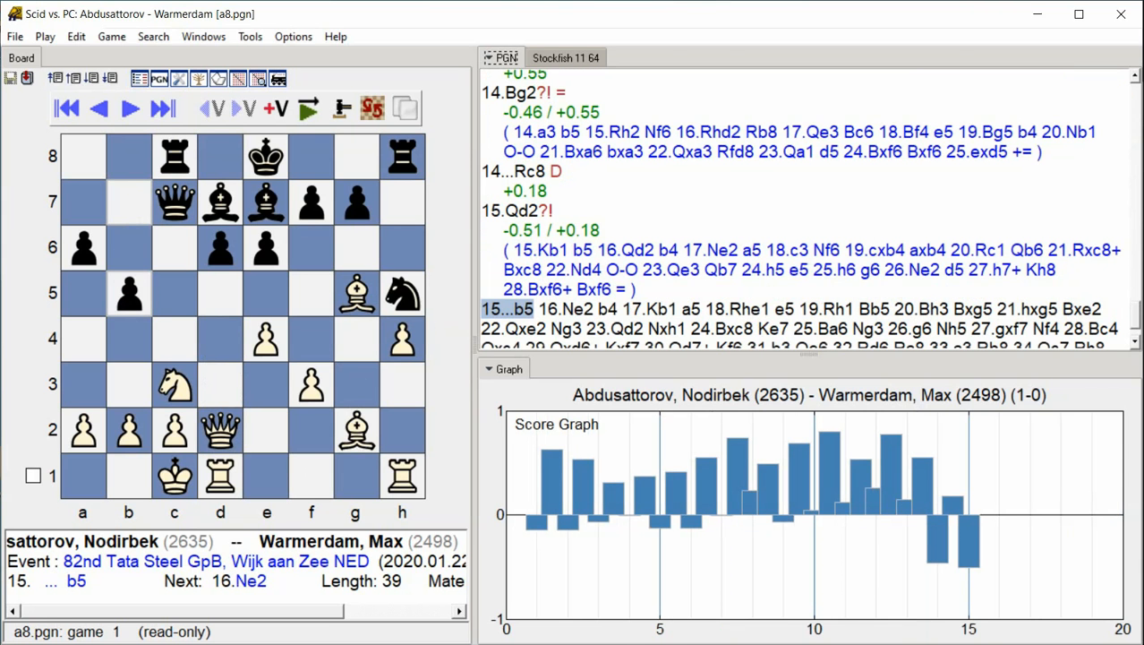
Step forward through moves 16–23 while Stockfish annotates up to 23.Qd2.
{"action": "left_click", "coordinate": [128, 107]}
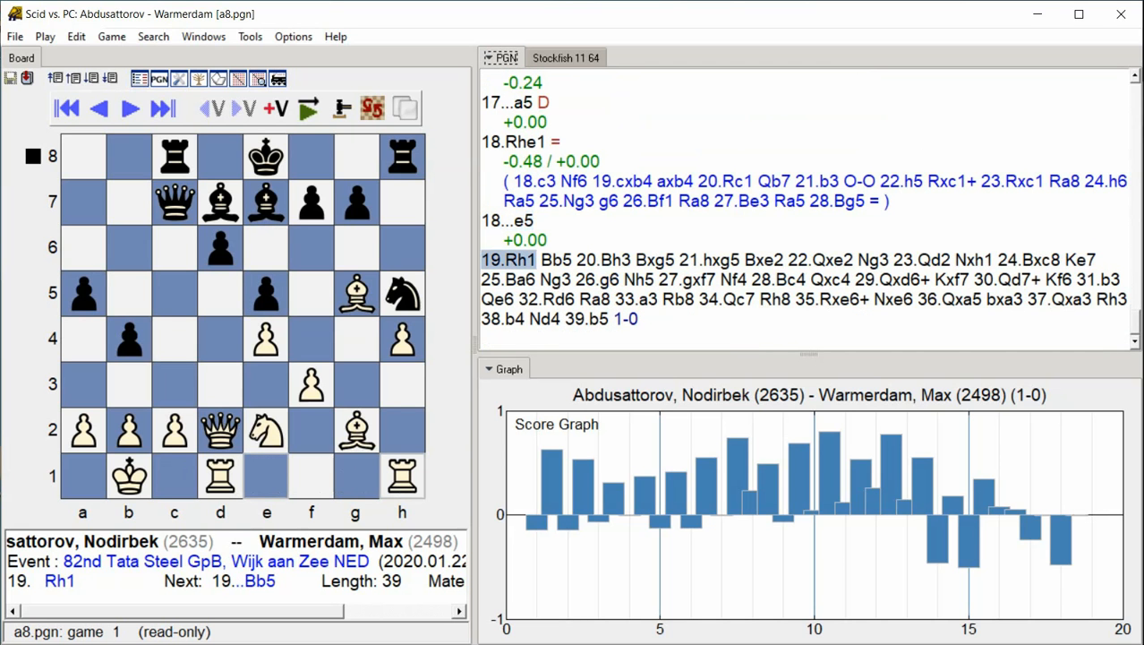
{"action": "left_click", "coordinate": [162, 108]}
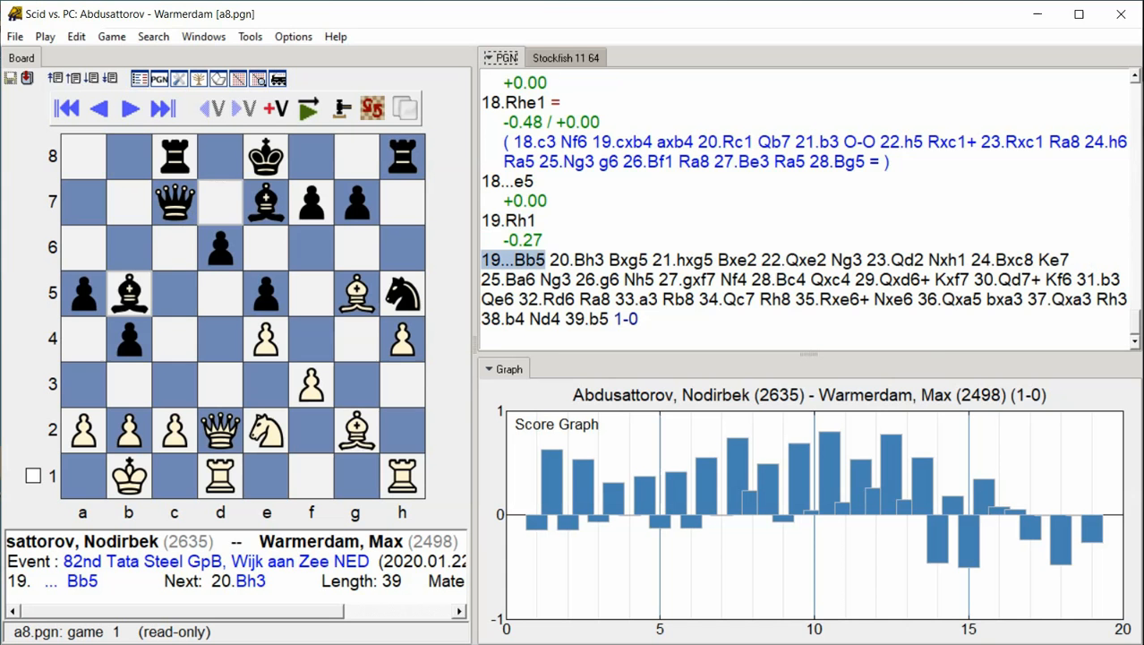
{"action": "left_click", "coordinate": [128, 108]}
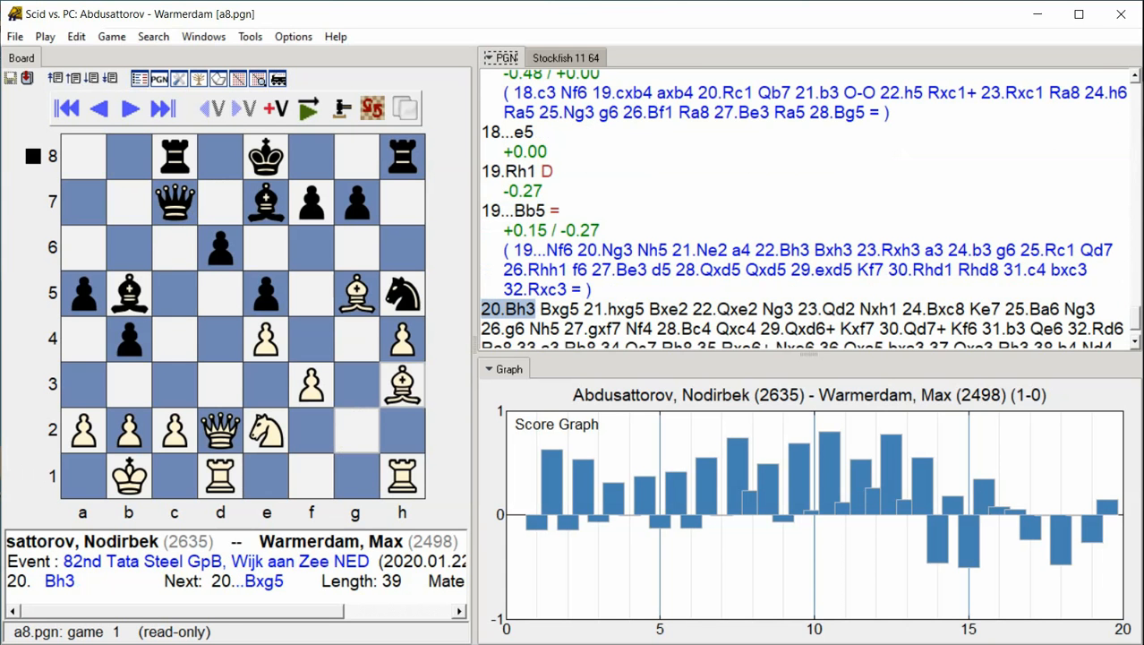
{"action": "left_click", "coordinate": [128, 108]}
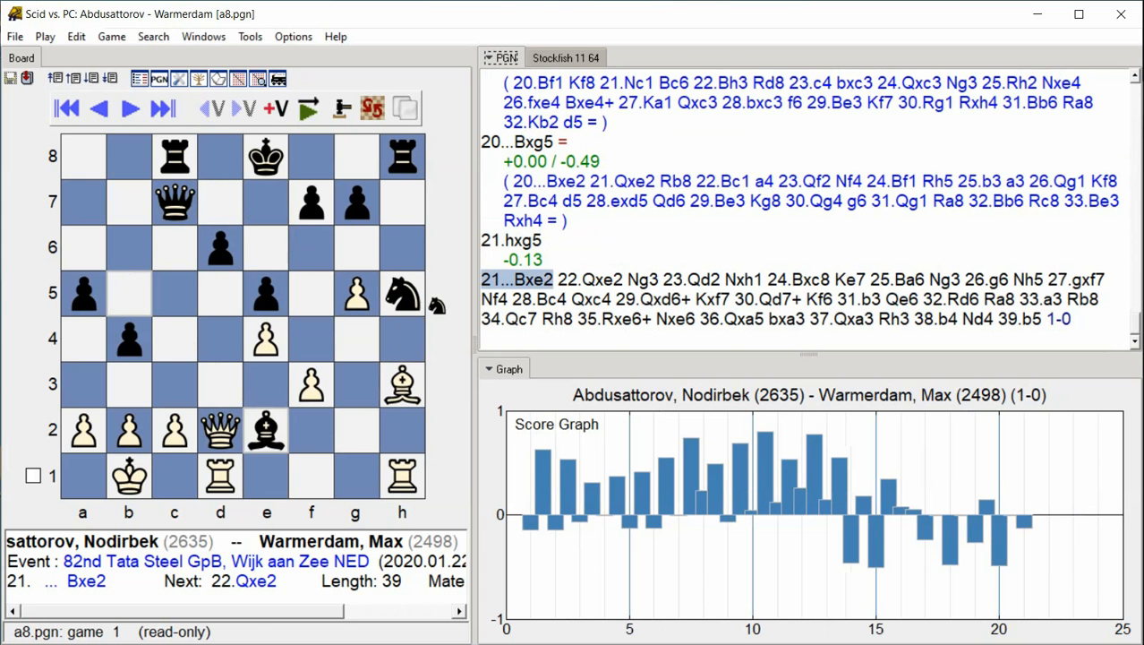
{"action": "scroll", "scroll_direction": "down", "scroll_amount": 3}
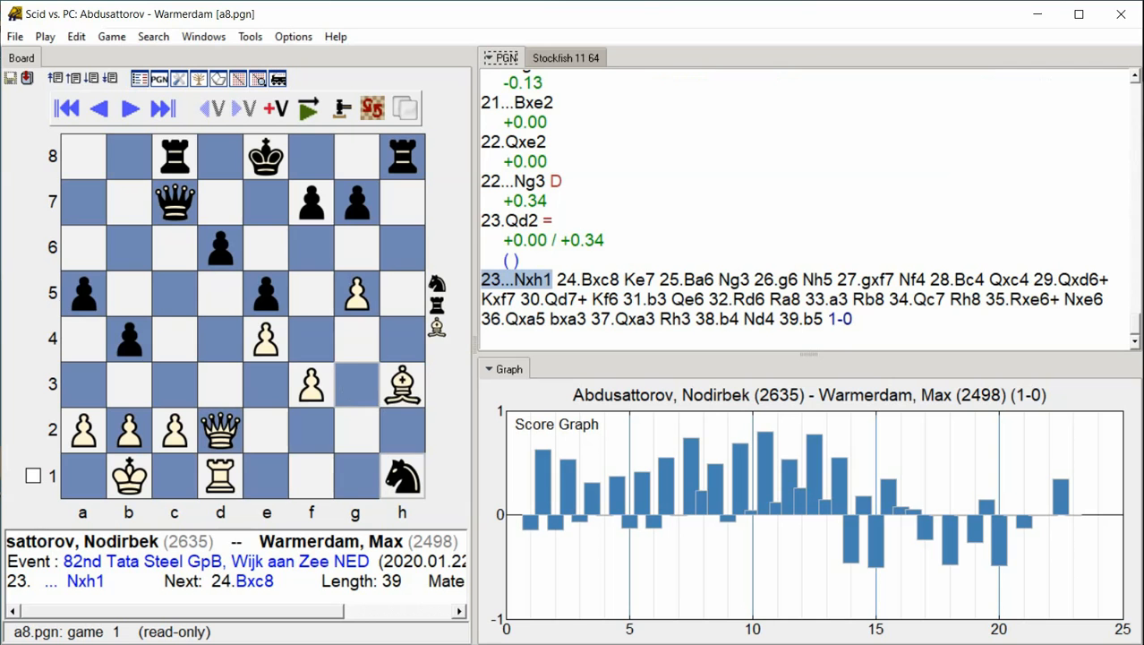
Advance from 24.Bxc8 to 29.Qd6+, flagging 27...Nf4? and 28...Qxc4??
{"action": "left_click", "coordinate": [128, 107]}
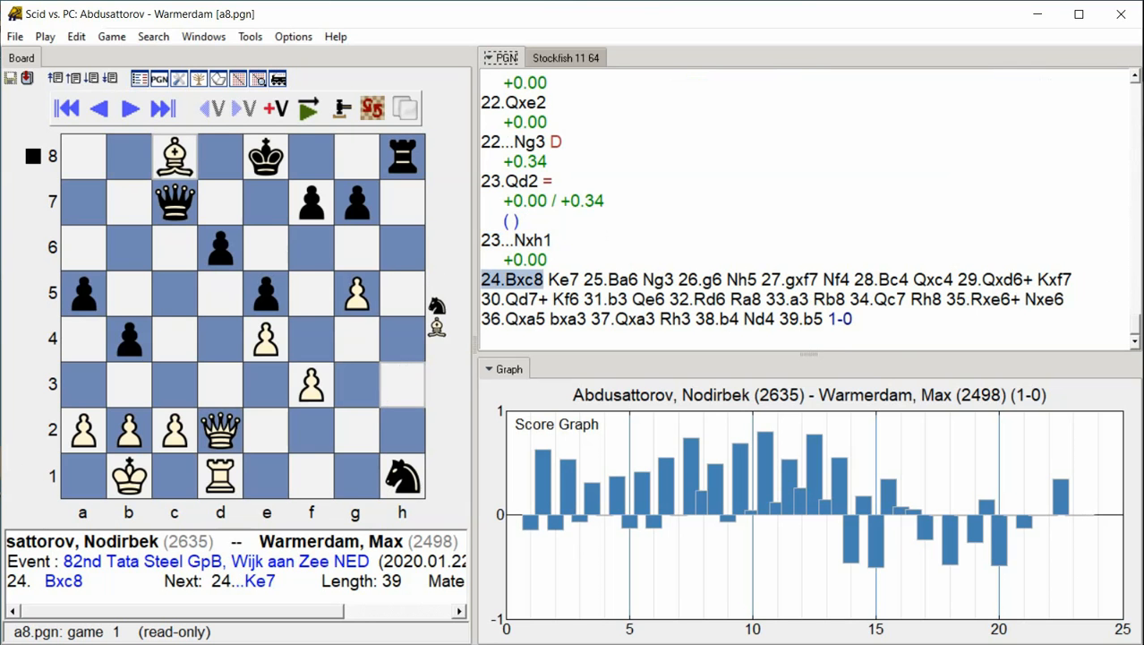
{"action": "left_click", "coordinate": [129, 109]}
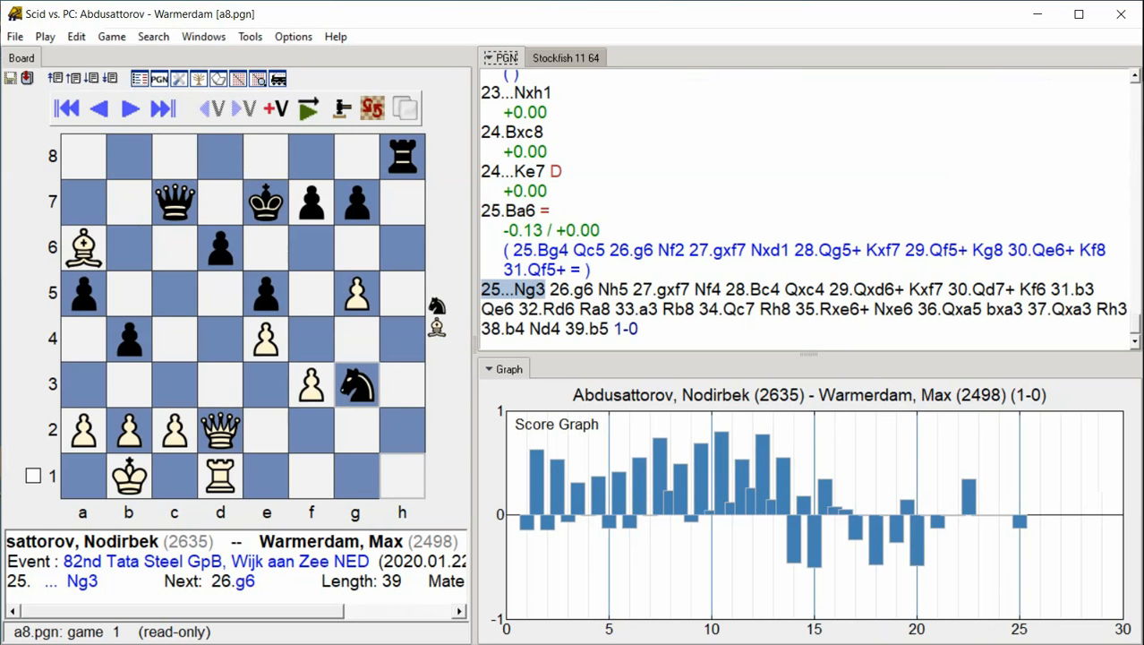
{"action": "left_click", "coordinate": [128, 107]}
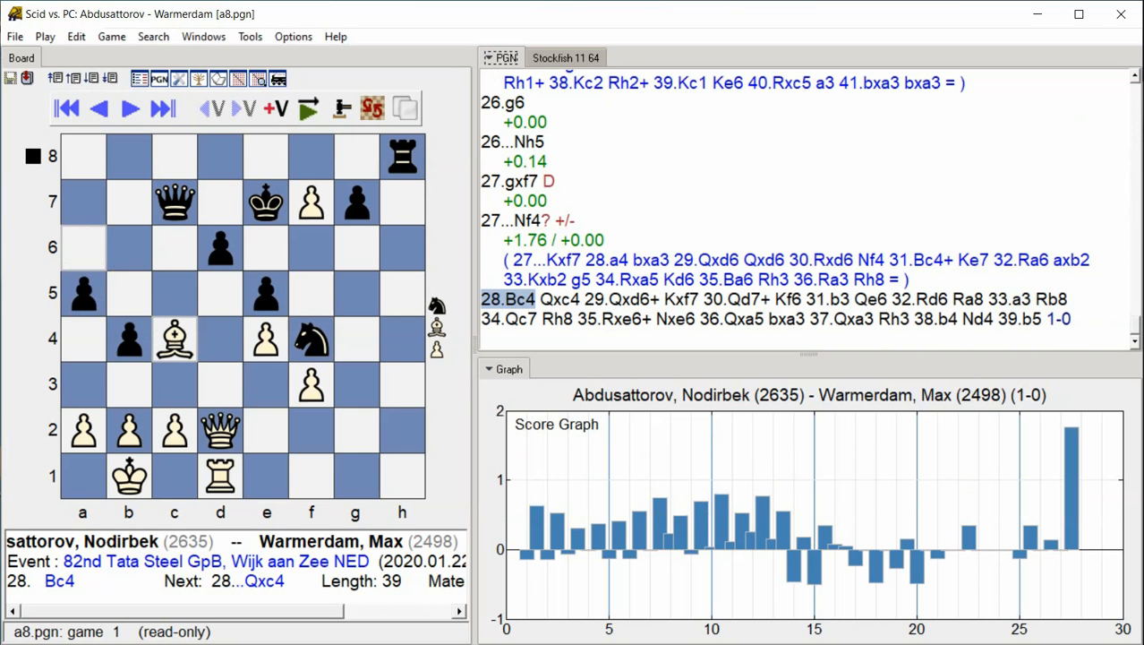
{"action": "left_click", "coordinate": [128, 108]}
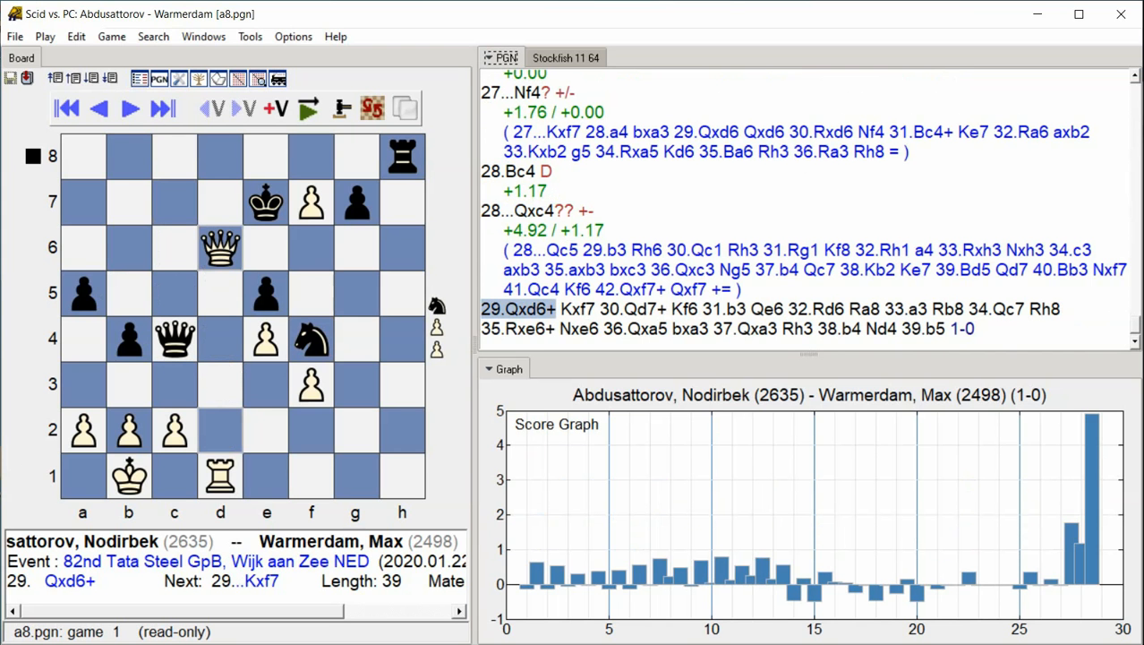
Step through moves 30–34, with Stockfish scoring 34...Rh8 at +8.54.
{"action": "left_click", "coordinate": [163, 107]}
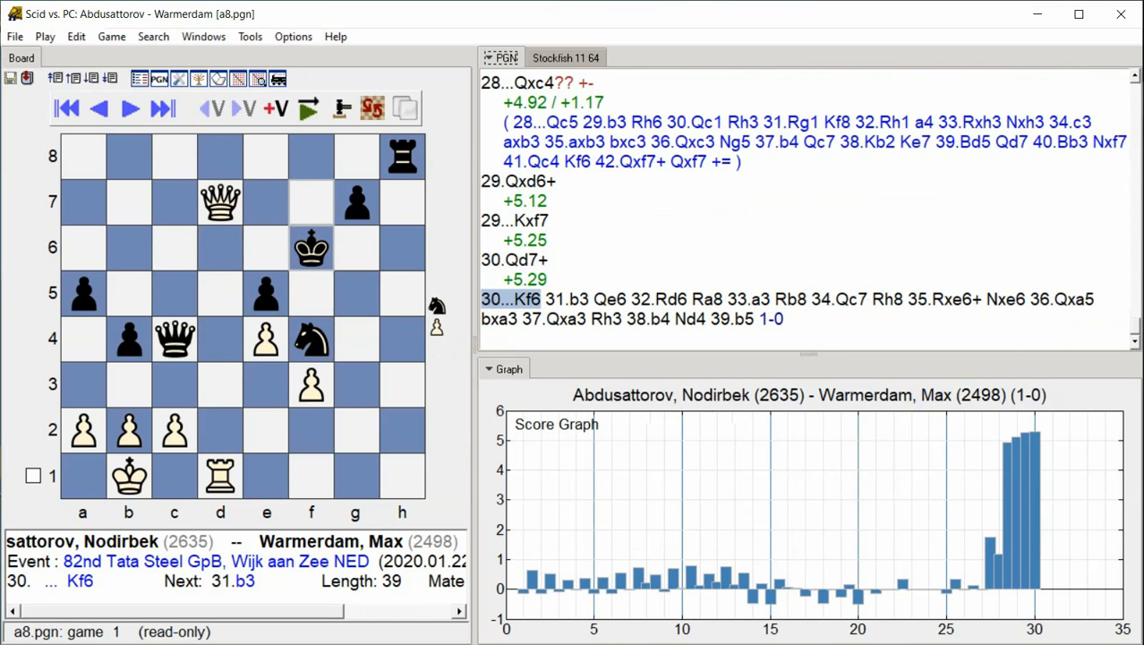
{"action": "left_click", "coordinate": [163, 108]}
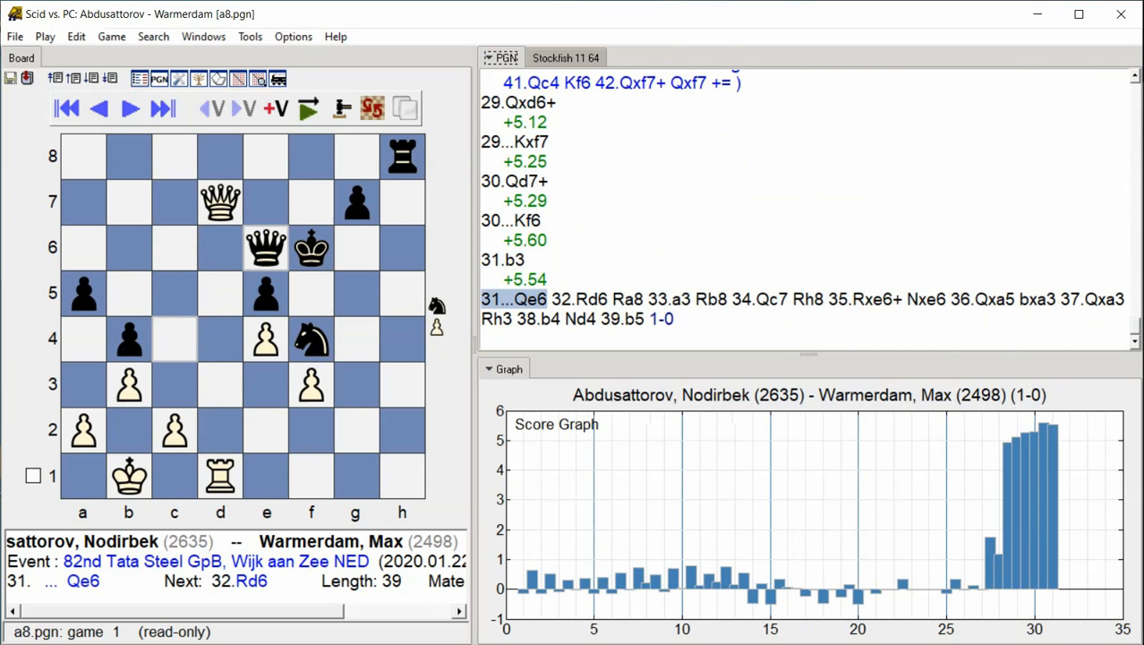
{"action": "left_click", "coordinate": [163, 108]}
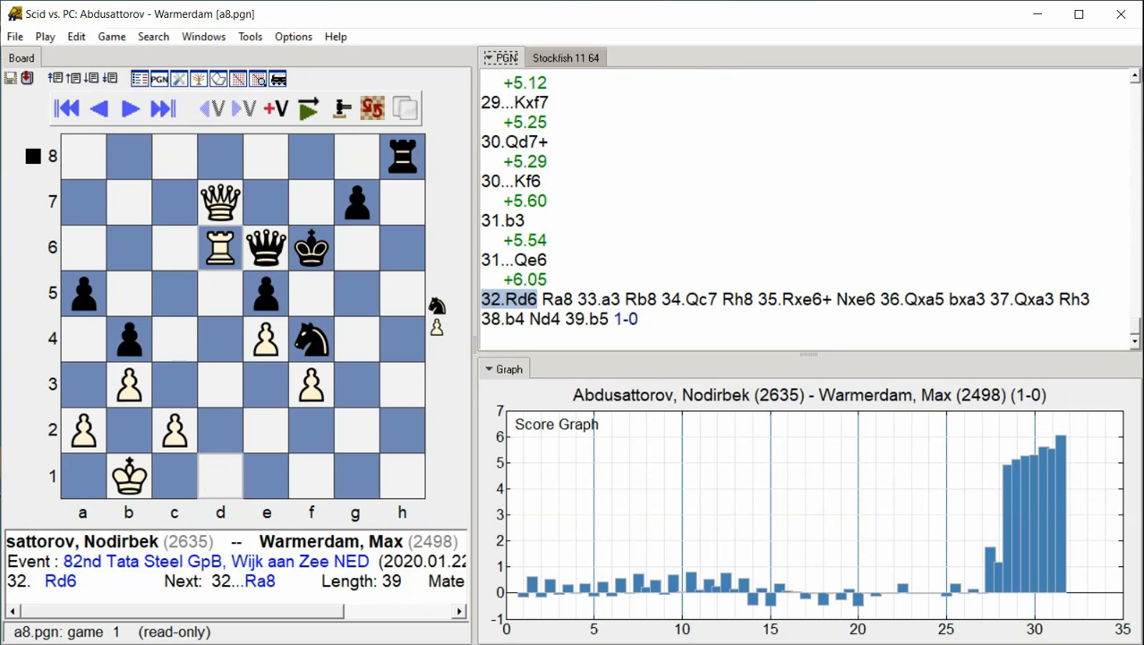
{"action": "left_click", "coordinate": [128, 108]}
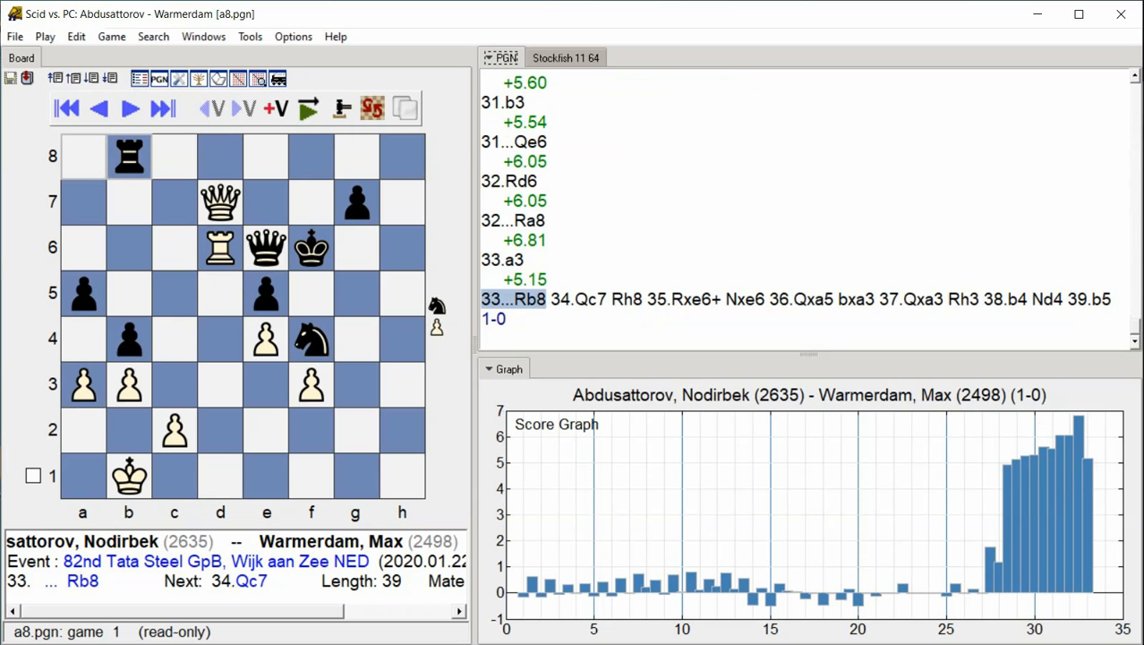
{"action": "left_click", "coordinate": [128, 109]}
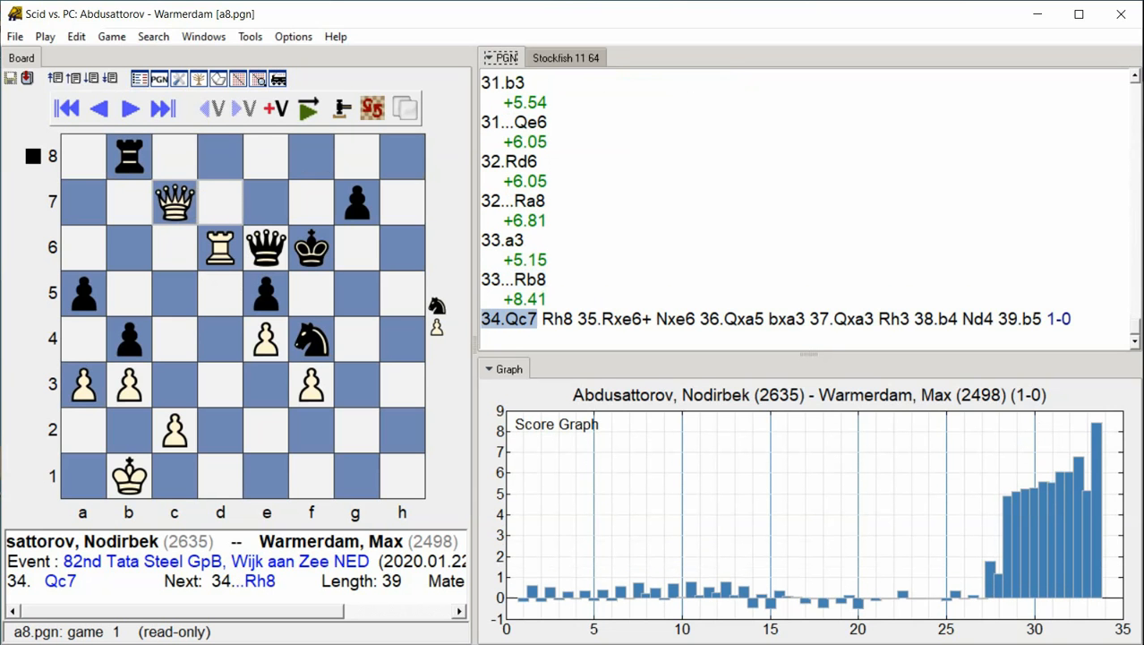
{"action": "left_click", "coordinate": [127, 107]}
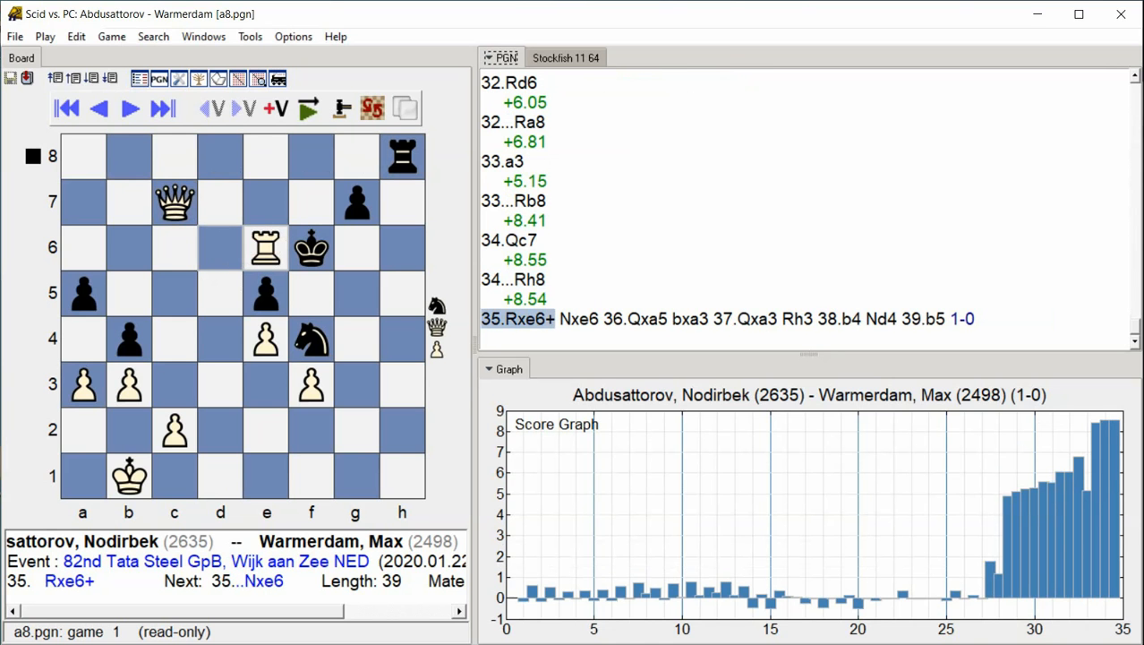
Advance to the final 39.b5 1-0, with 38...Nd4 scored at +9.68.
{"action": "left_click", "coordinate": [128, 108]}
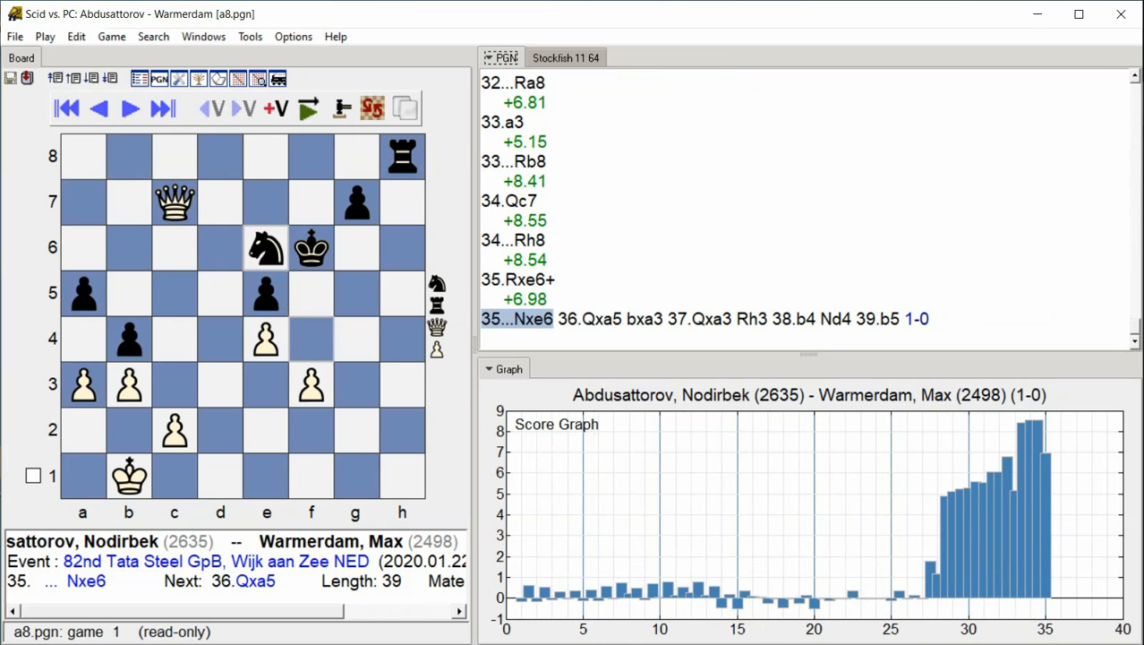
{"action": "left_click", "coordinate": [128, 108]}
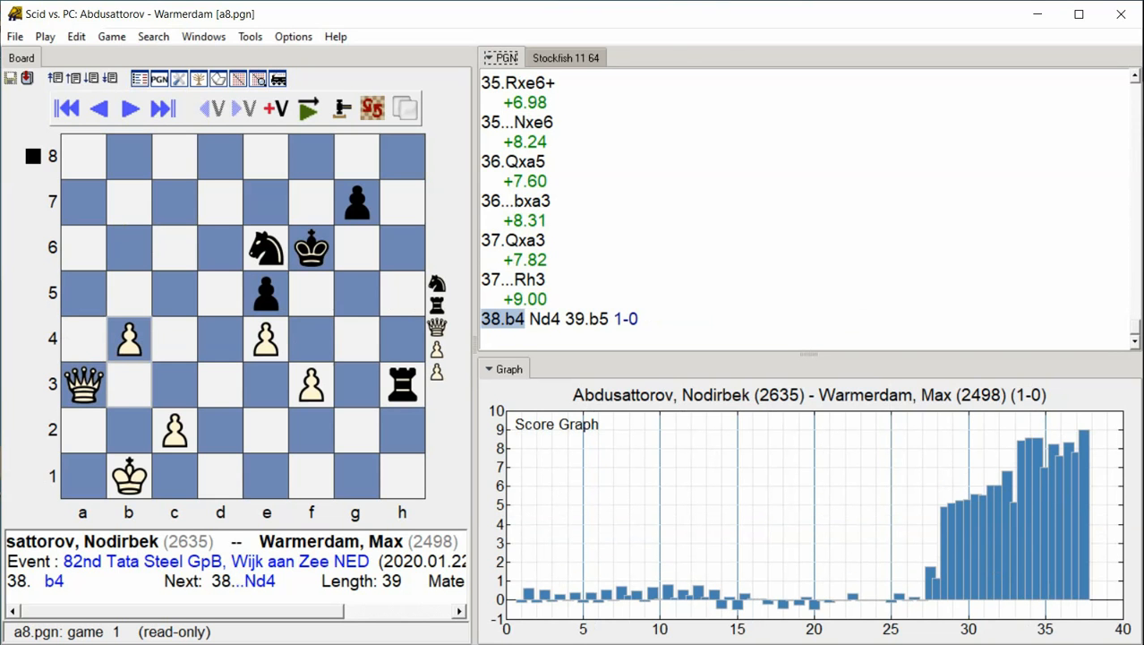
{"action": "left_click", "coordinate": [128, 108]}
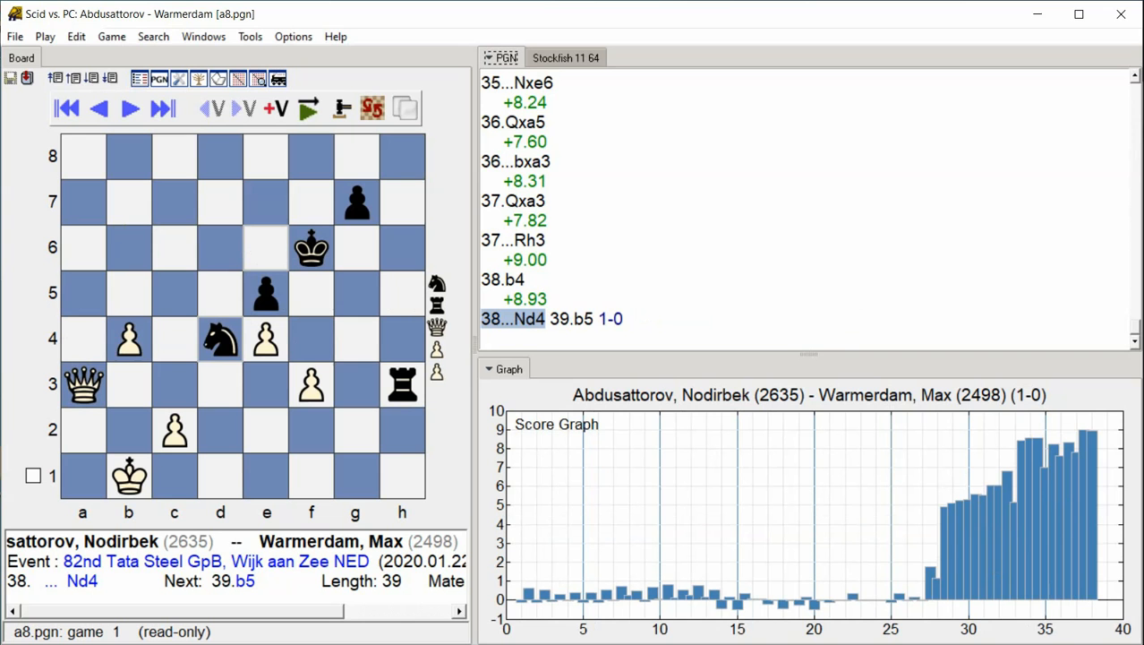
{"action": "left_click", "coordinate": [129, 108]}
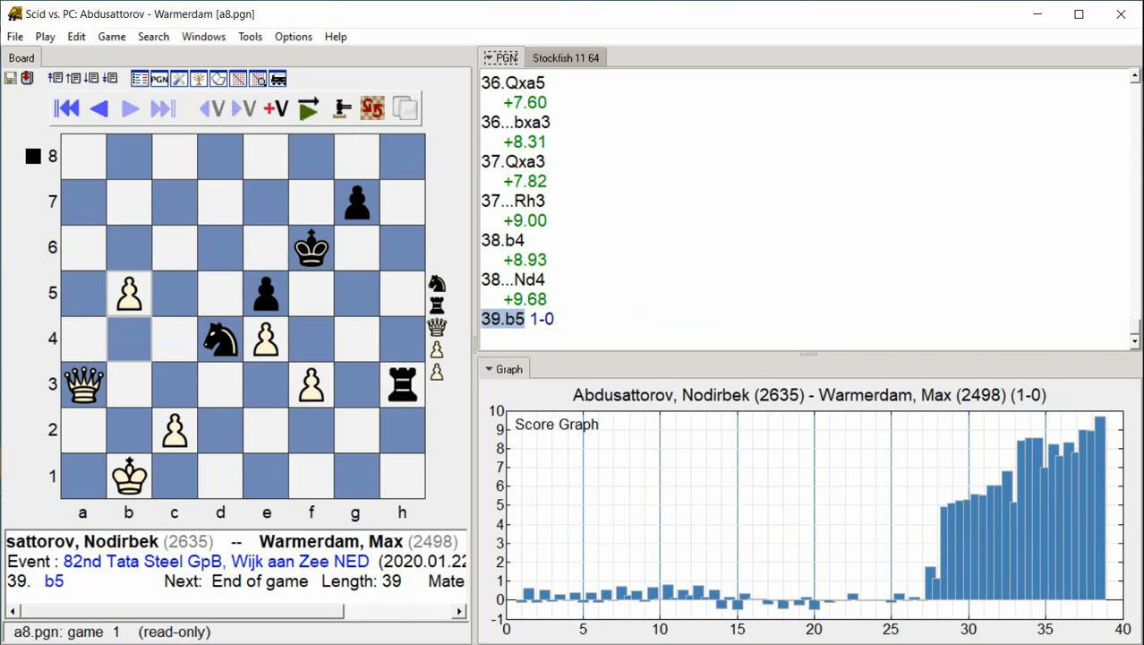